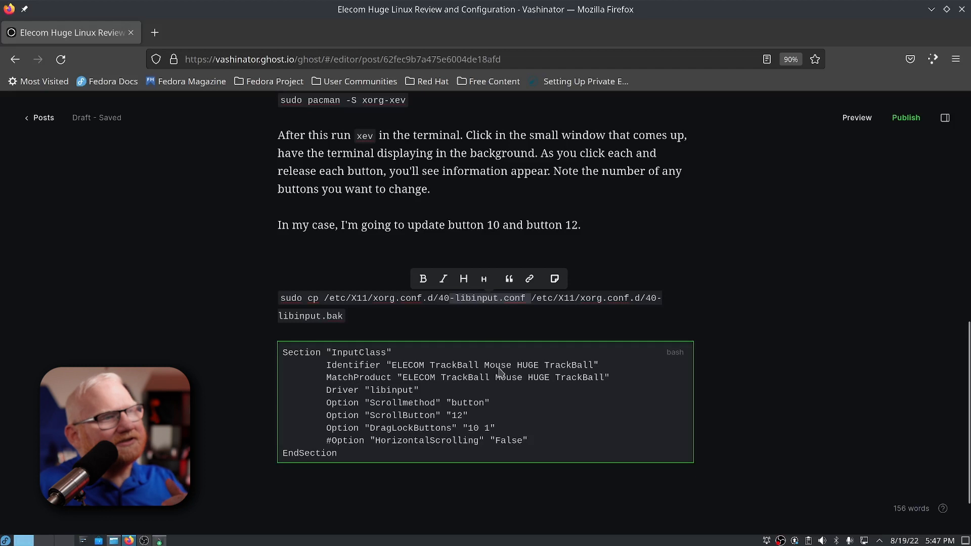
pyautogui.moveTo(320, 415)
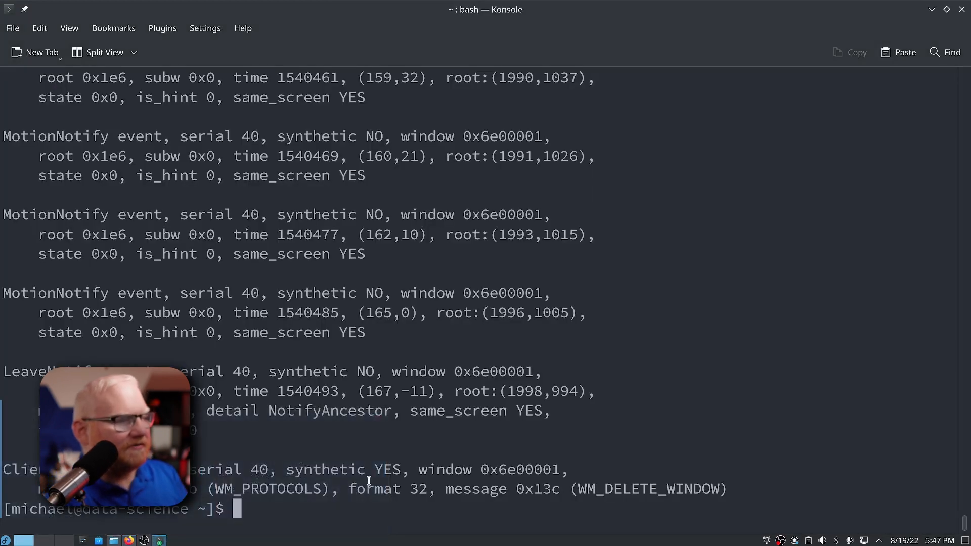
# - Type the command 'sudo vim /etc/X11/xorg.conf.d/40-libinput.conf' at the bash prompt
pyautogui.write('sudo vim /etc')
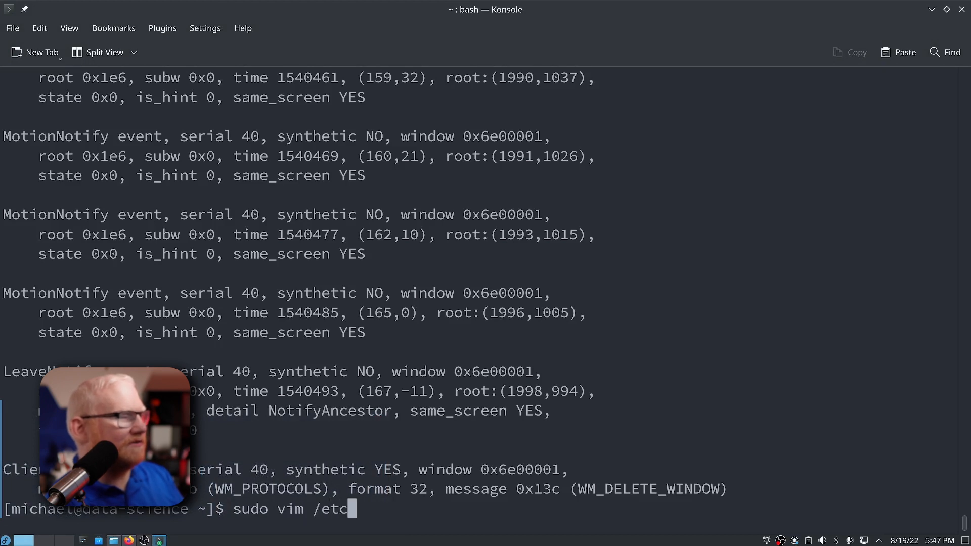
pyautogui.write('x')
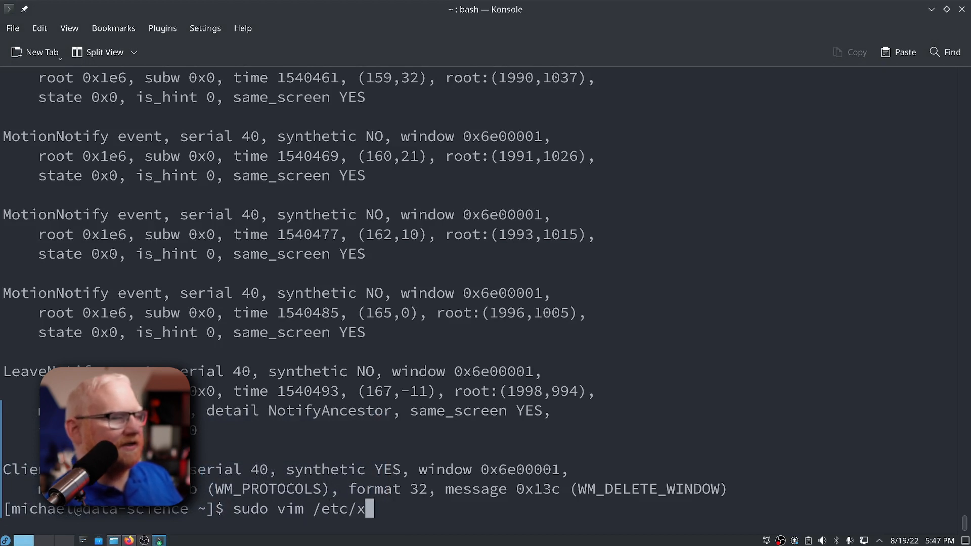
pyautogui.write('11/')
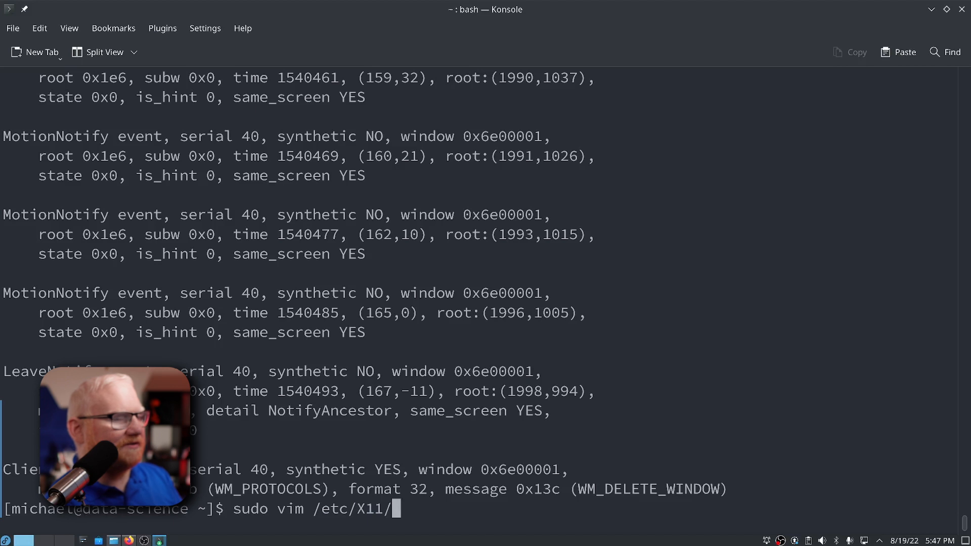
pyautogui.write('xorg.conf.d/')
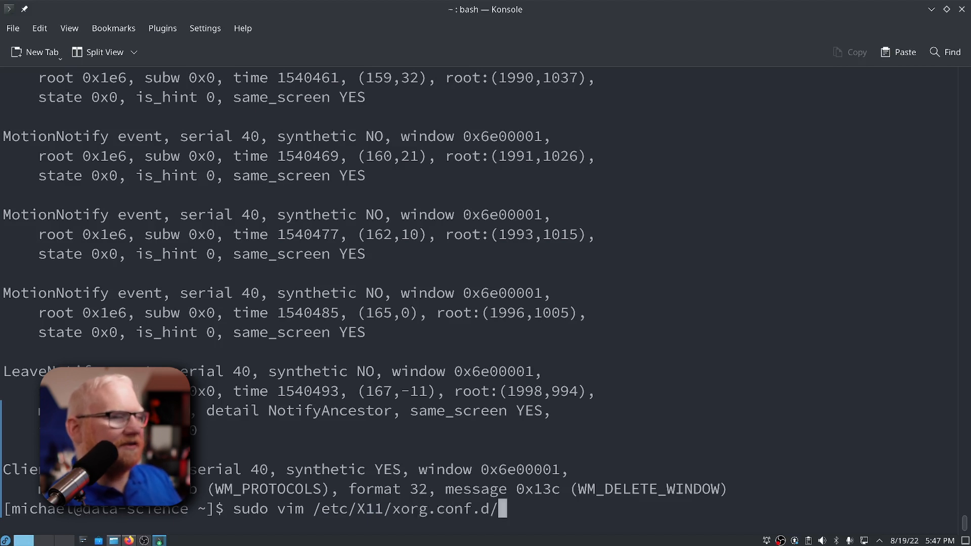
pyautogui.write('40')
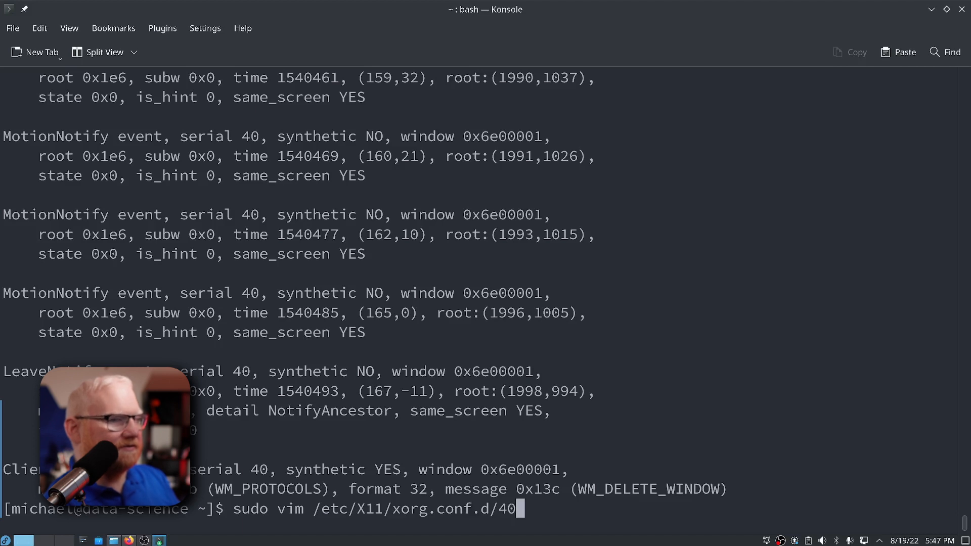
pyautogui.write('-libinput.conf')
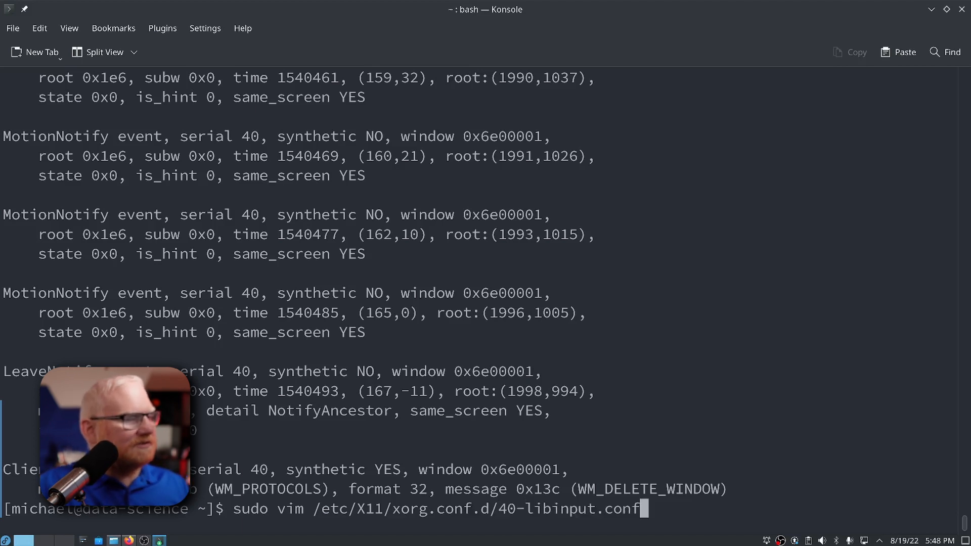
pyautogui.click(128, 541)
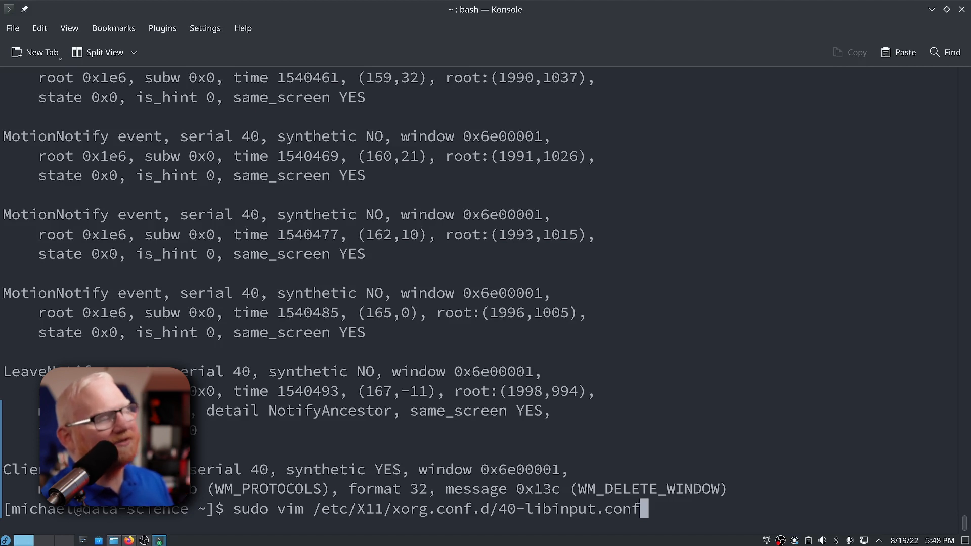
# - Run the sudo vim command and enter the password to open the empty file
pyautogui.press('Return')
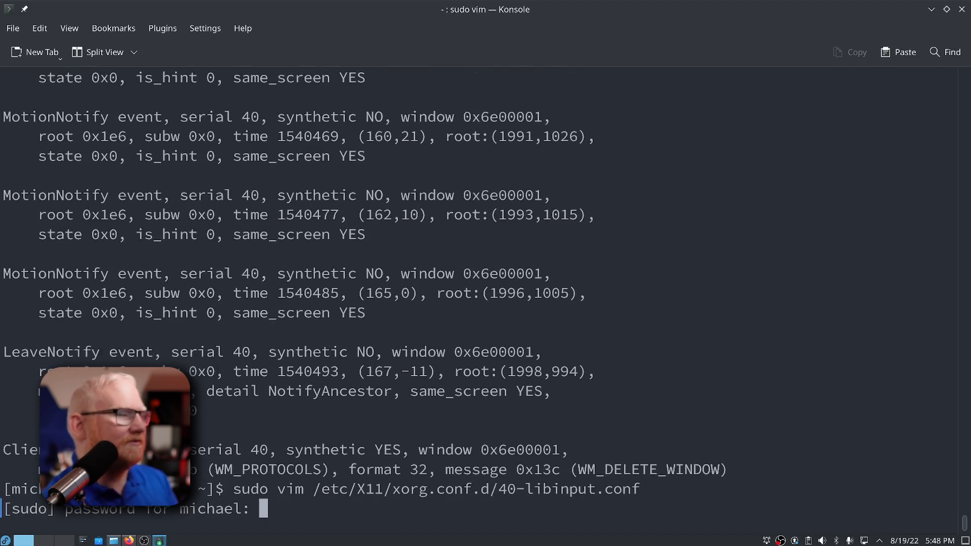
pyautogui.press('Return')
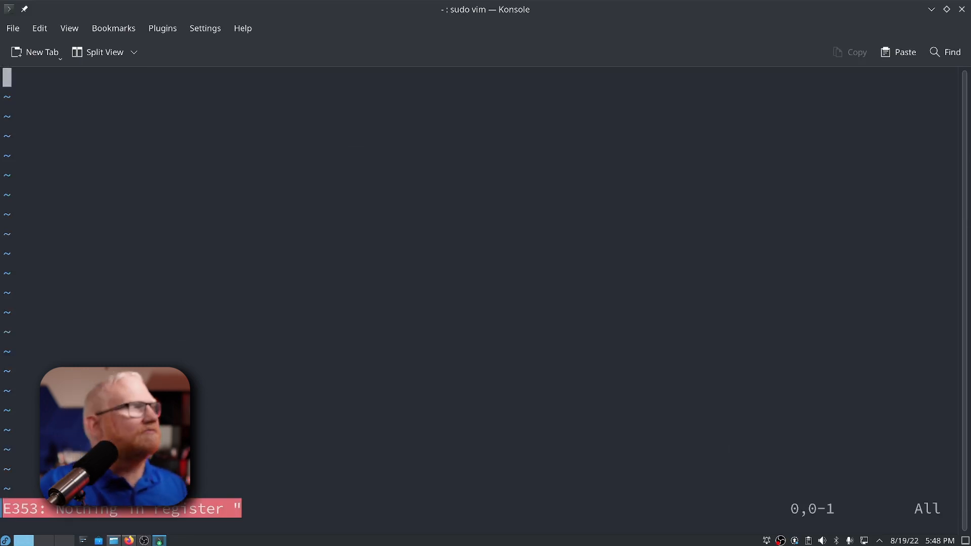
pyautogui.moveTo(213, 223)
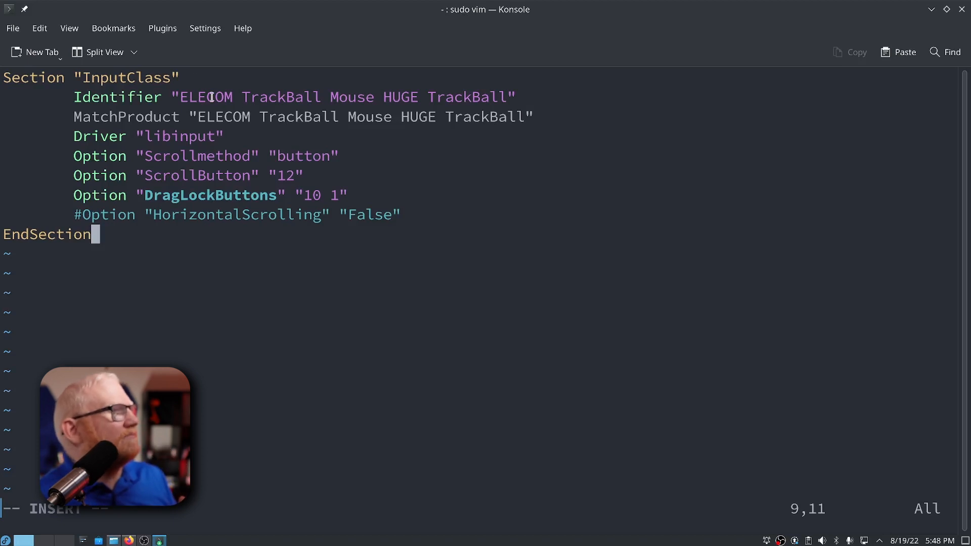
pyautogui.moveTo(444, 99)
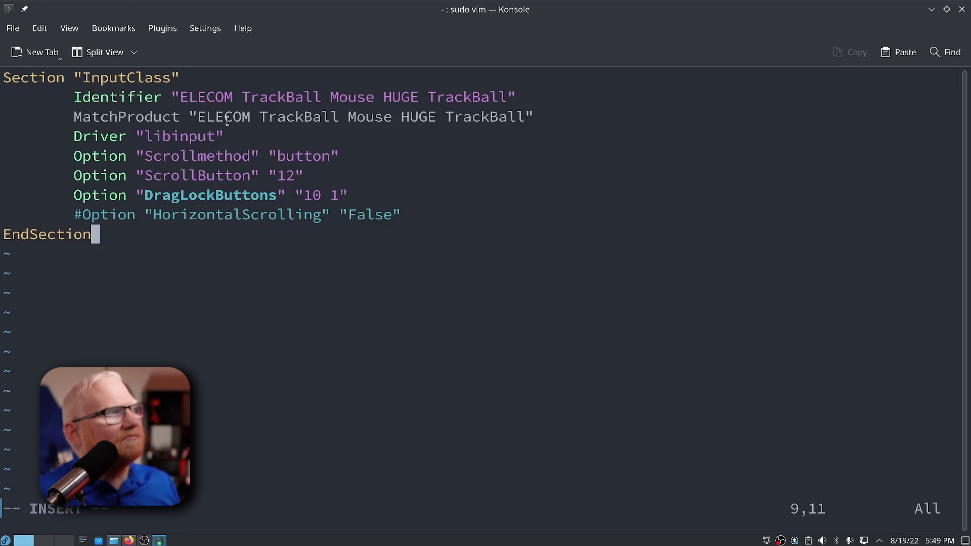
pyautogui.moveTo(149, 127)
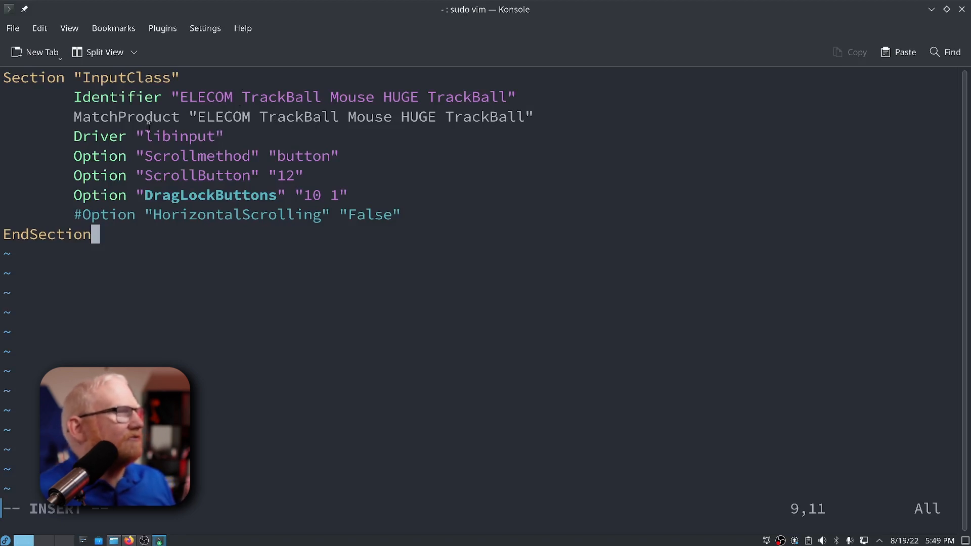